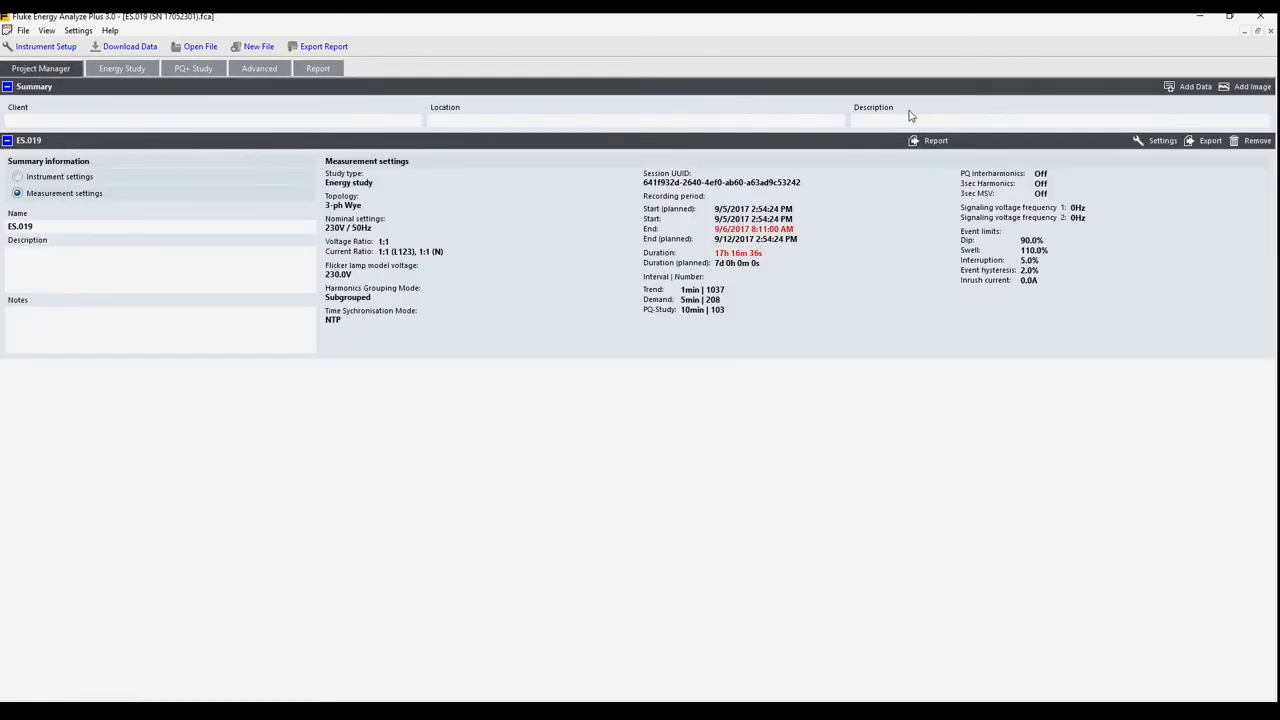
Show the Report view with its empty summary section of client, location and description.
left_click(316, 68)
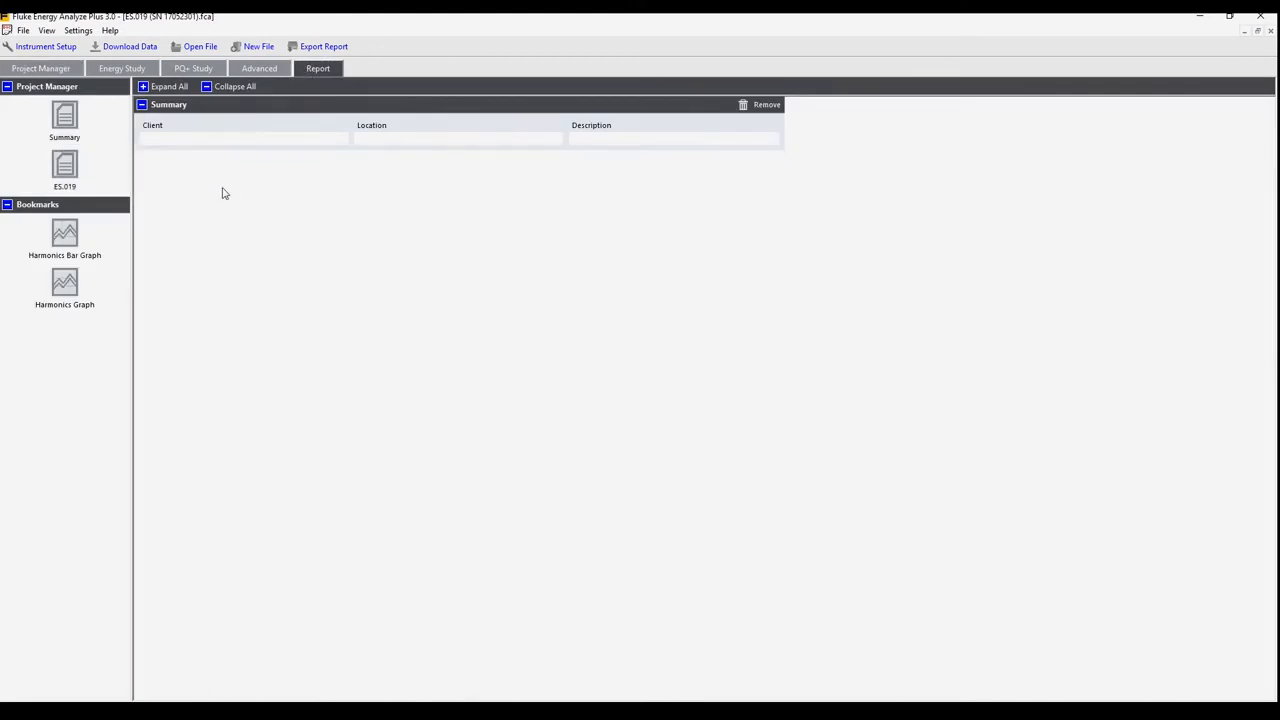
Add the ES.019 session's instrument settings section beneath the summary.
left_click(64, 170)
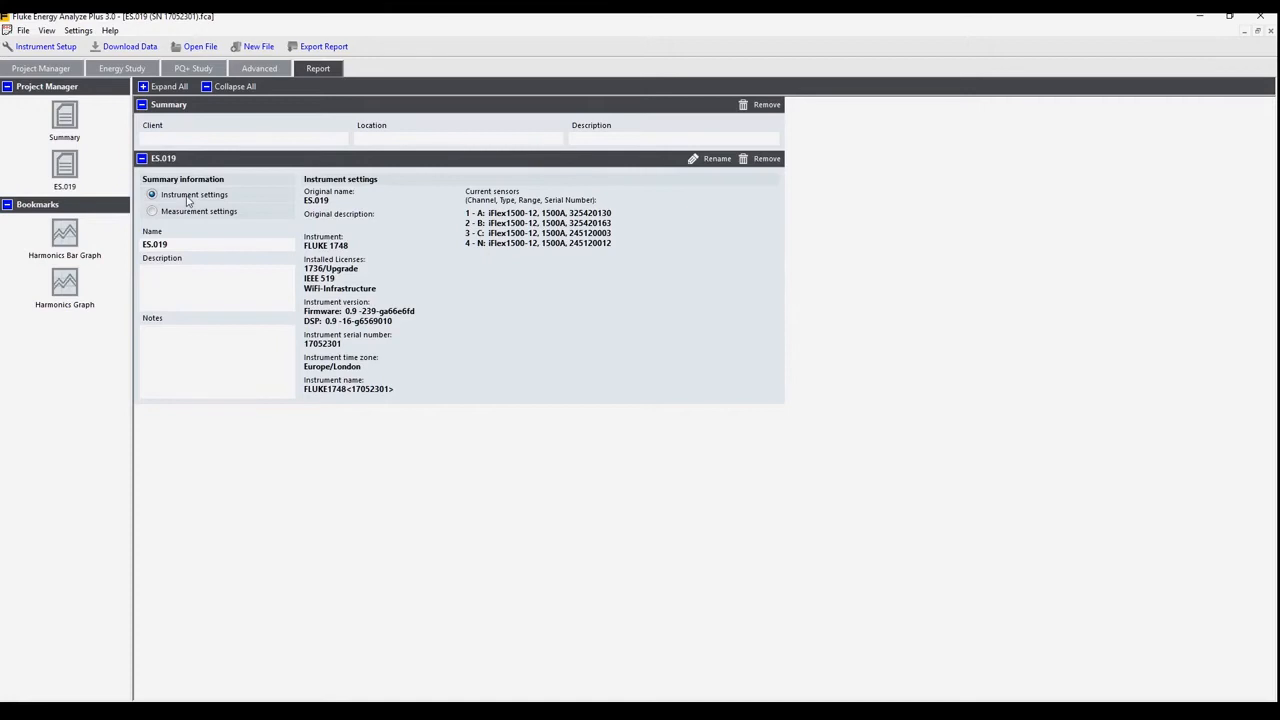
mouse_move(186, 216)
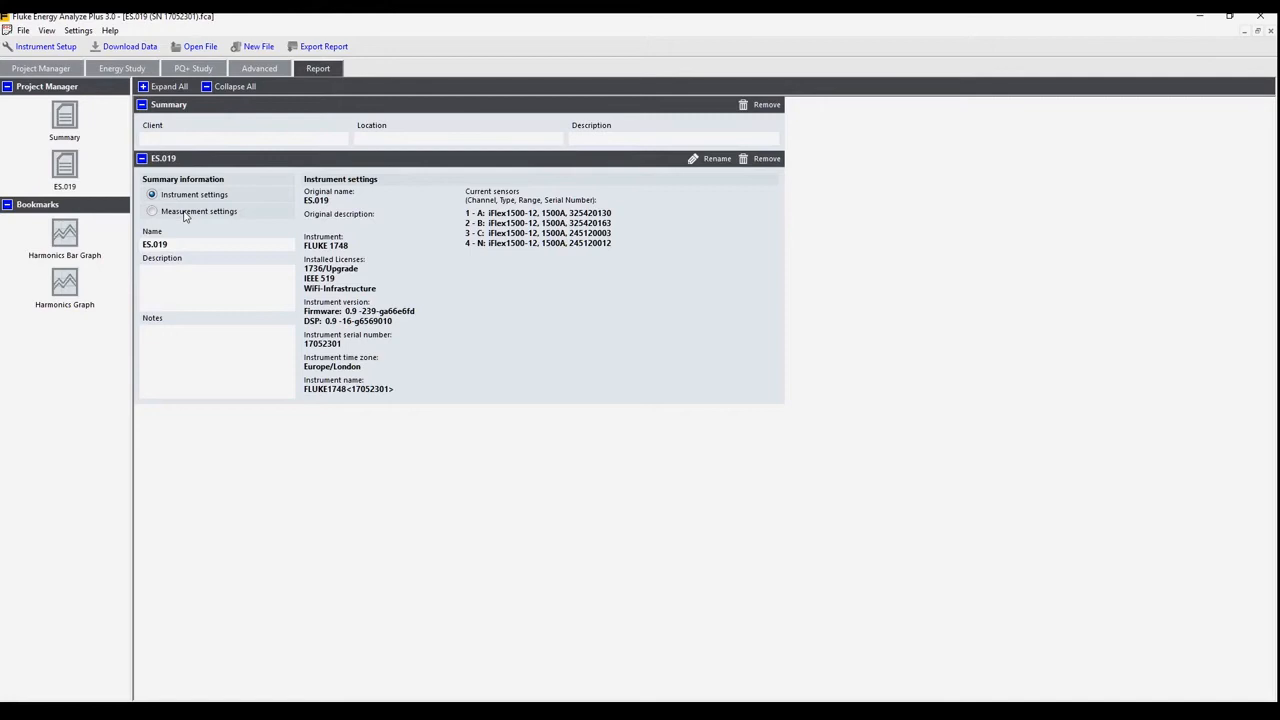
mouse_move(128, 252)
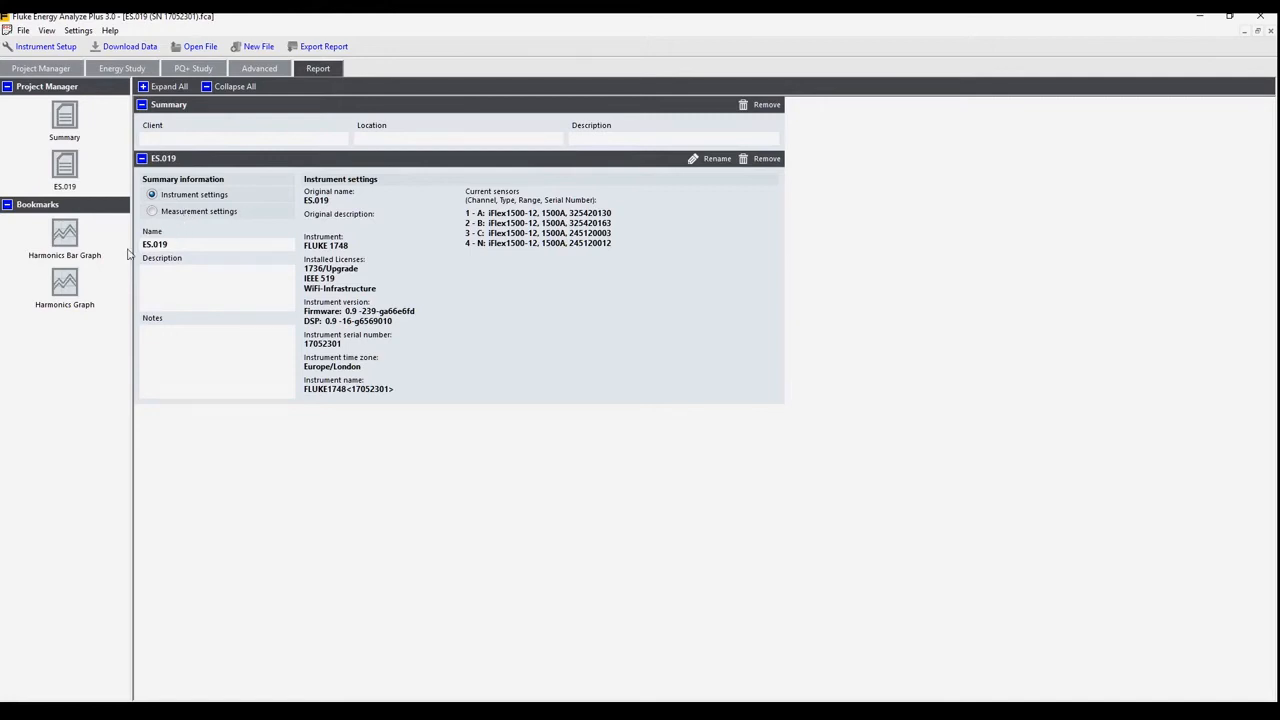
mouse_move(70, 244)
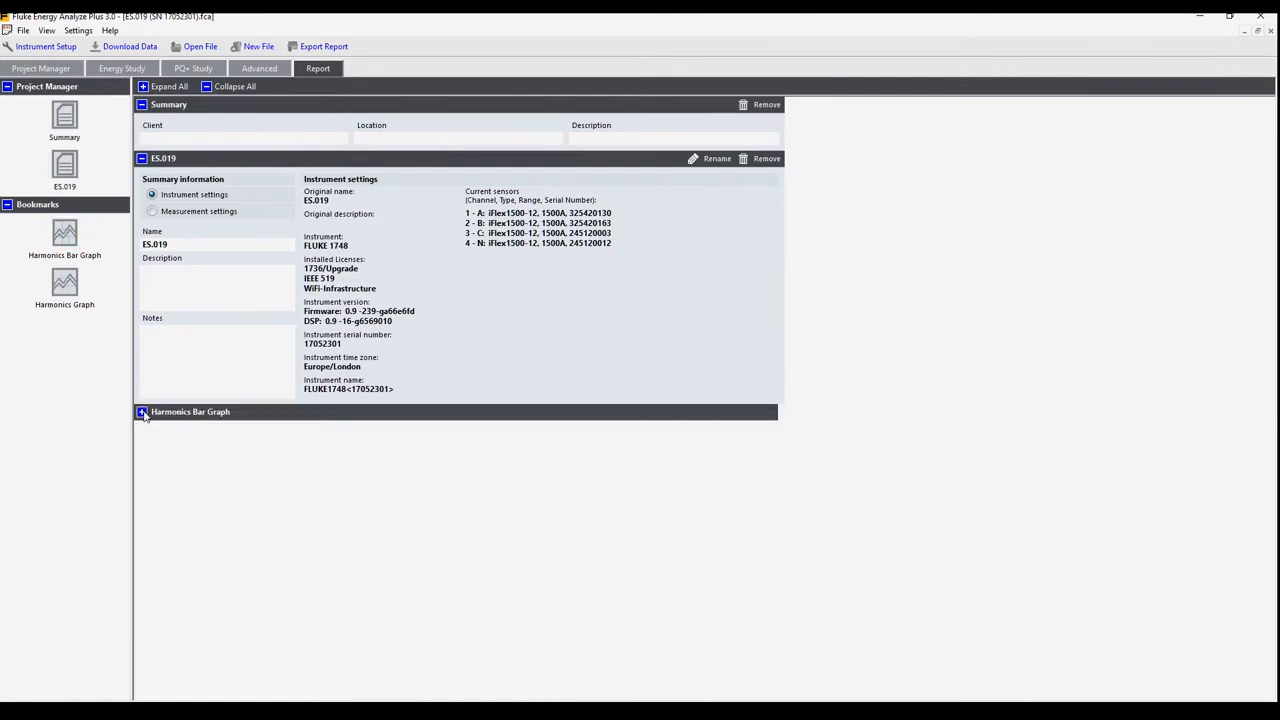
Expand the Harmonics Bar Graph section to check its voltage harmonics plot.
left_click(142, 412)
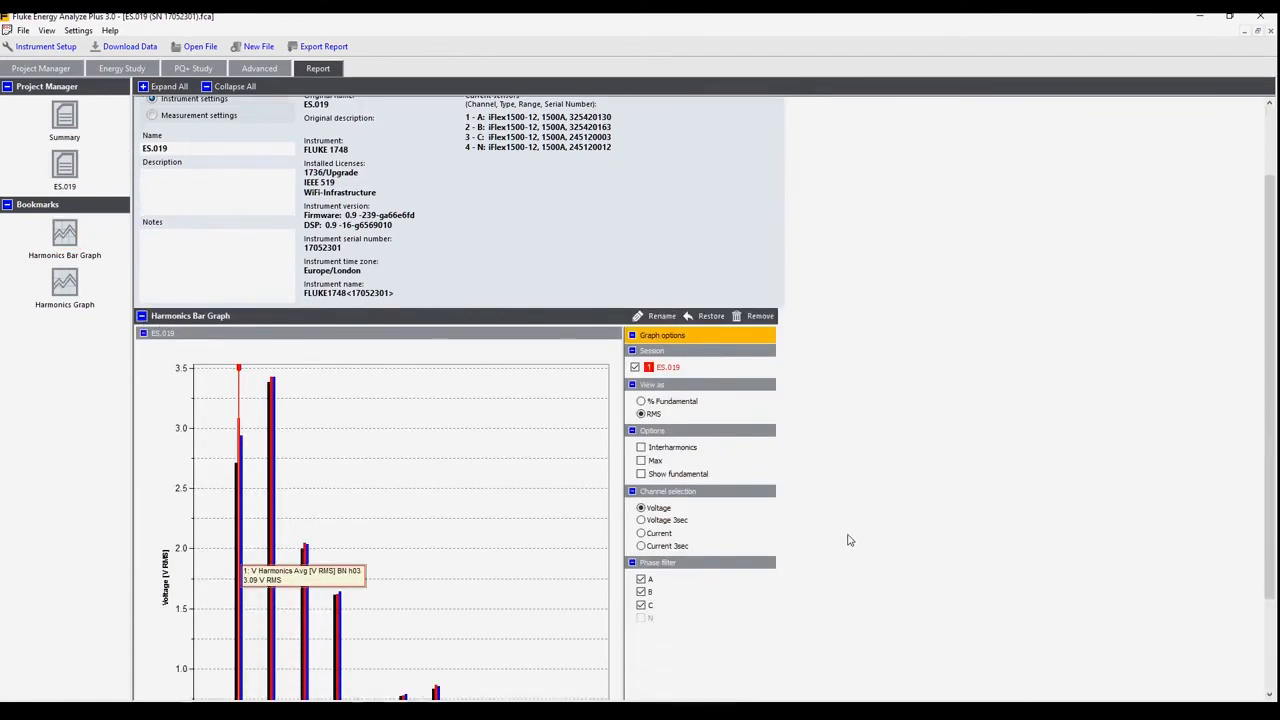
scroll("down", 3)
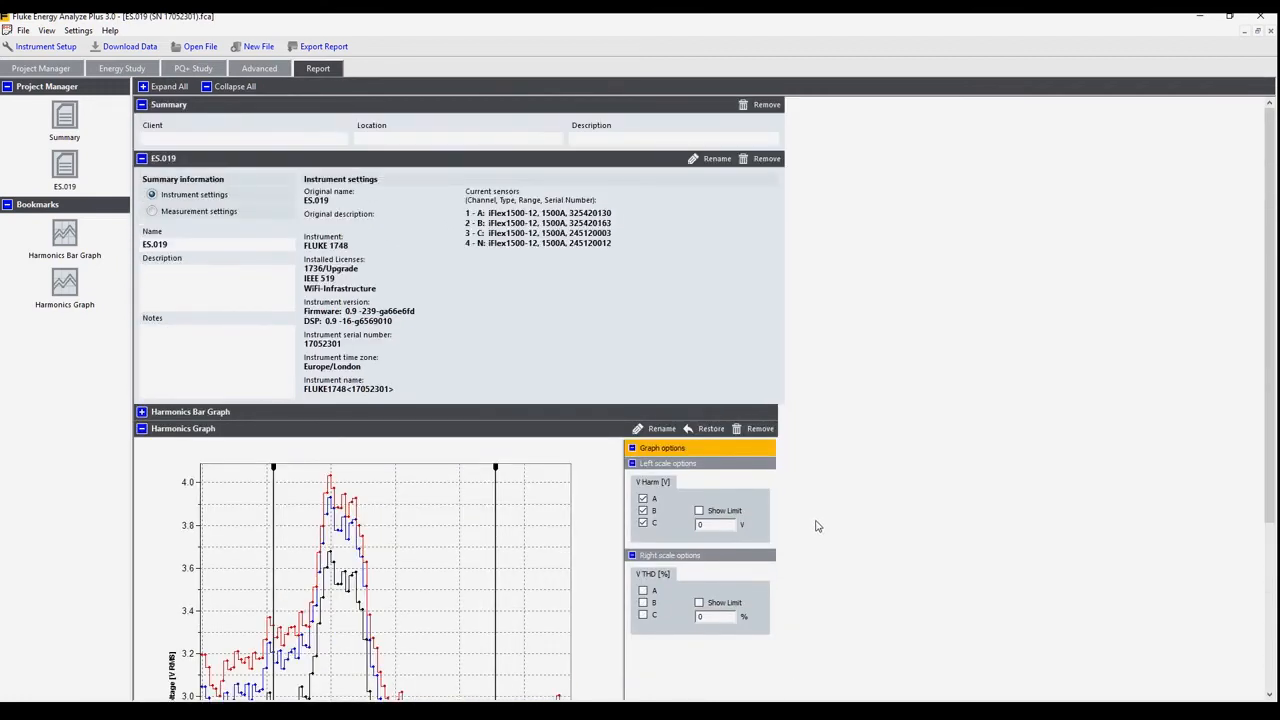
mouse_move(432, 114)
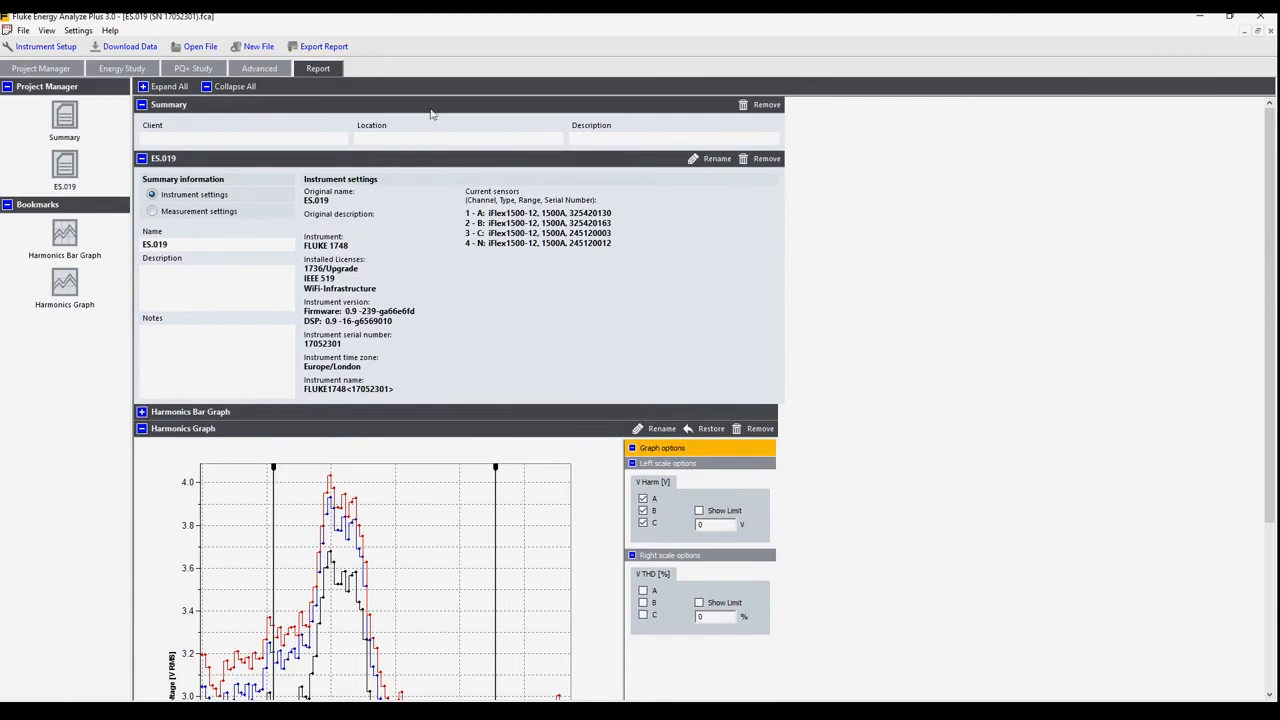
left_click(324, 46)
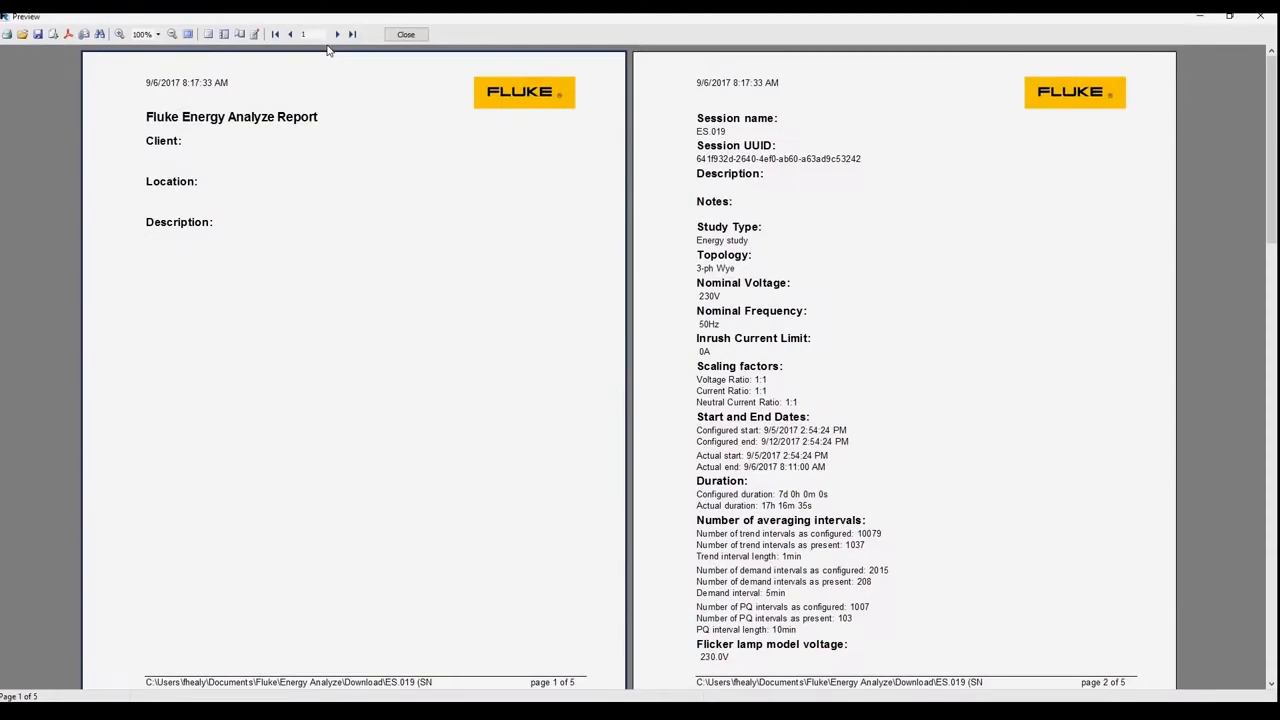
mouse_move(708, 506)
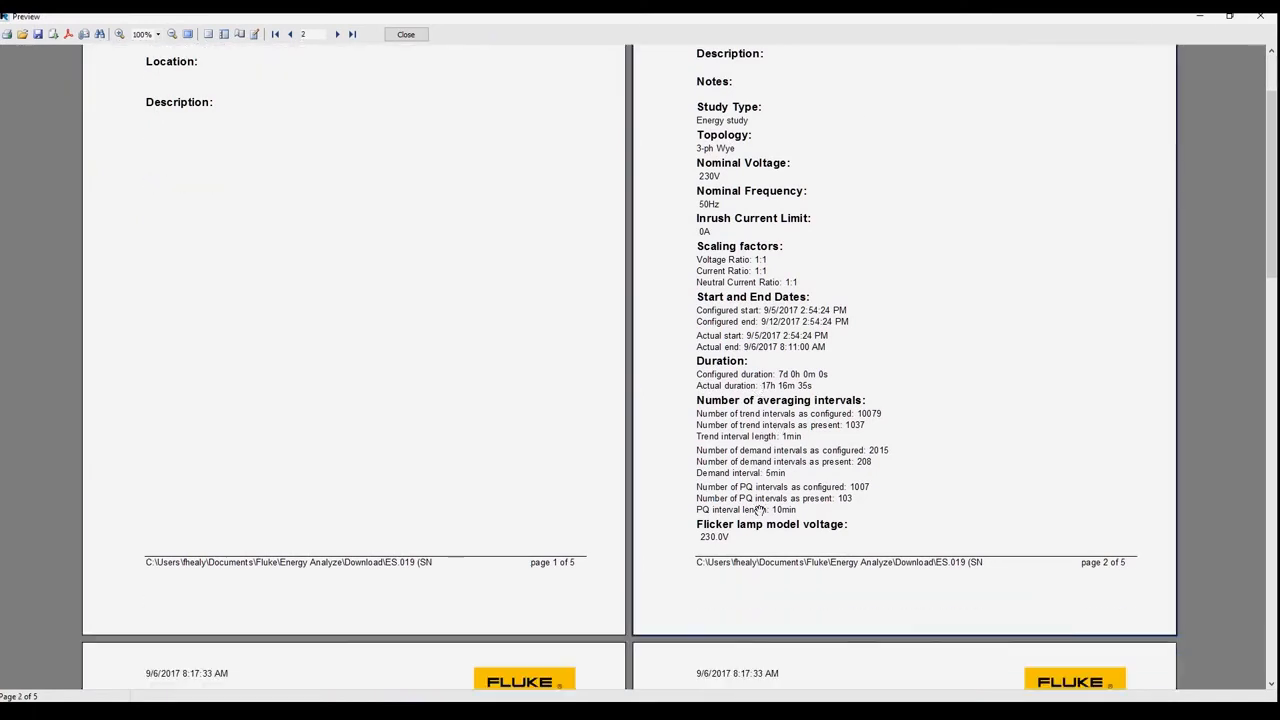
scroll("up", 3)
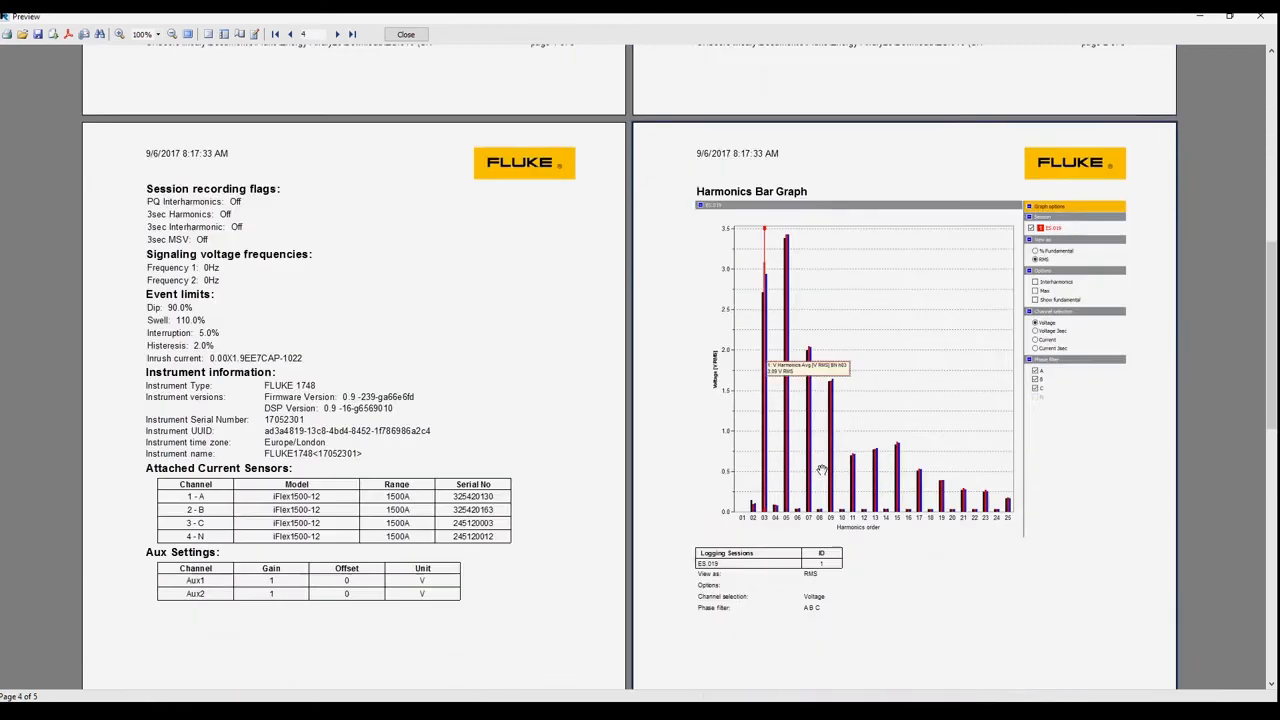
scroll("down", 3)
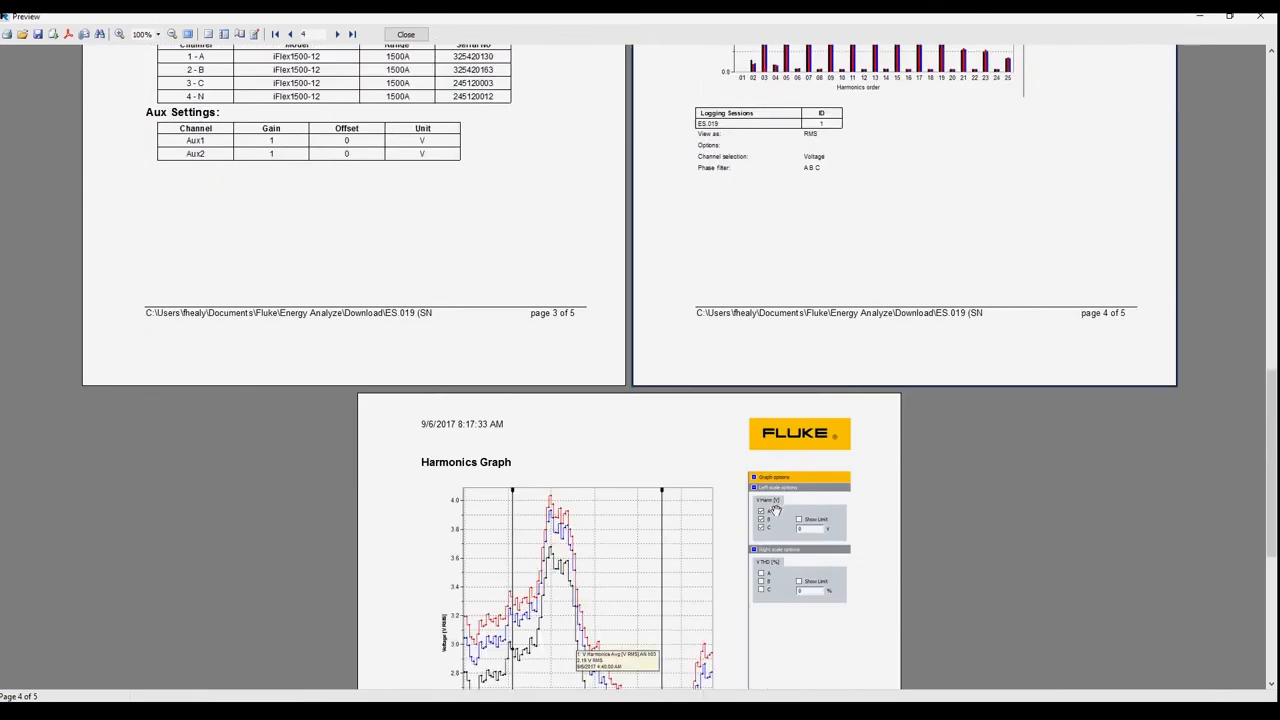
scroll("down", 3)
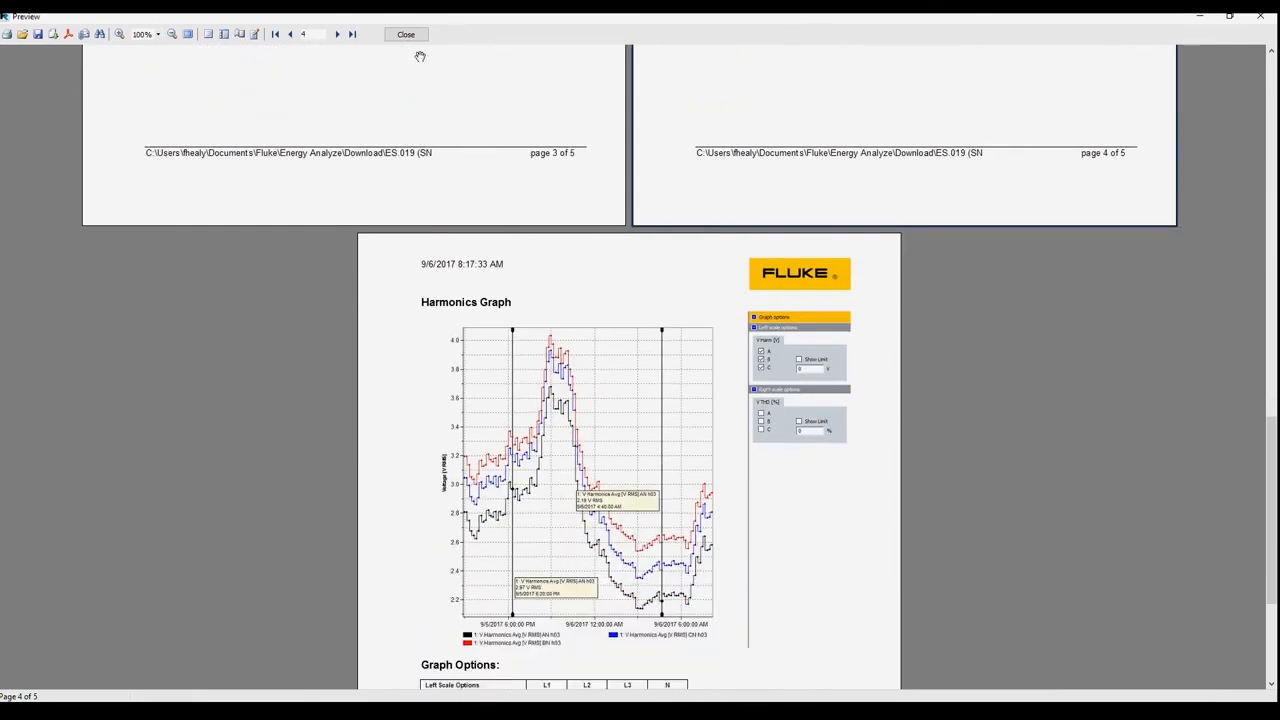
left_click(404, 34)
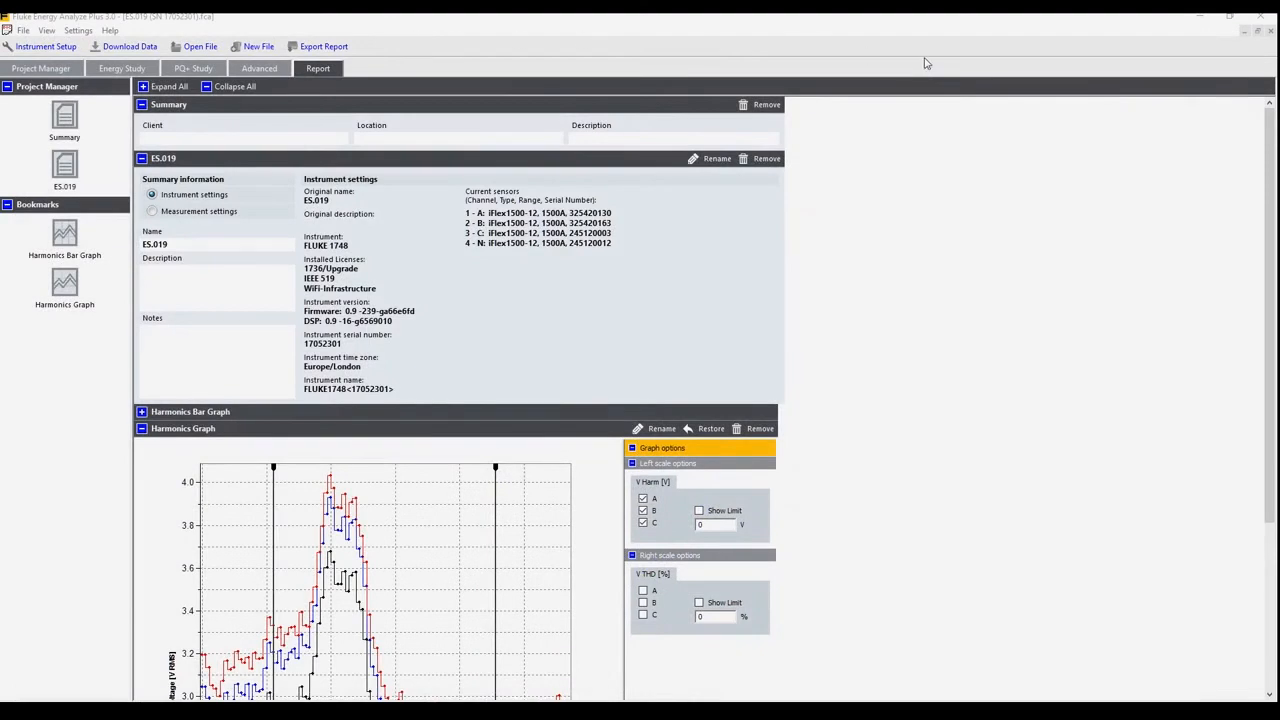